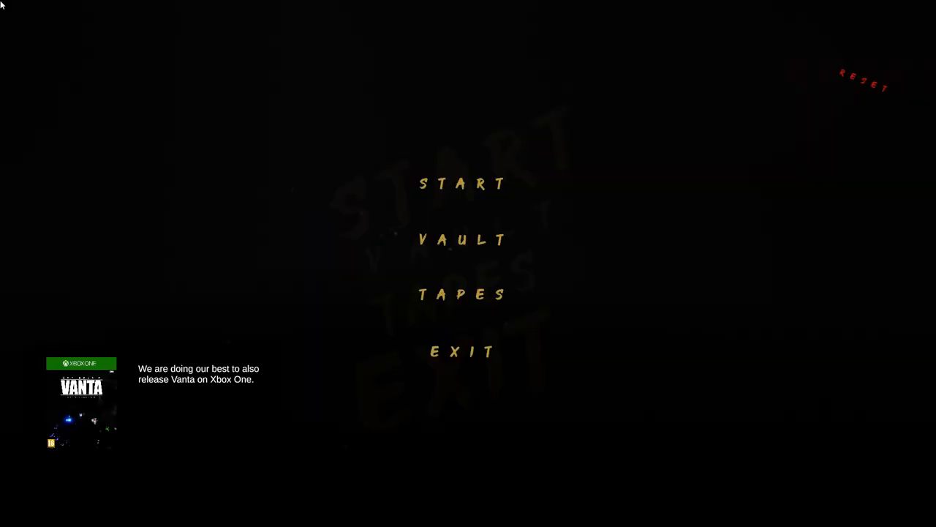
{"action": "mouse_move", "coordinate": [461, 196]}
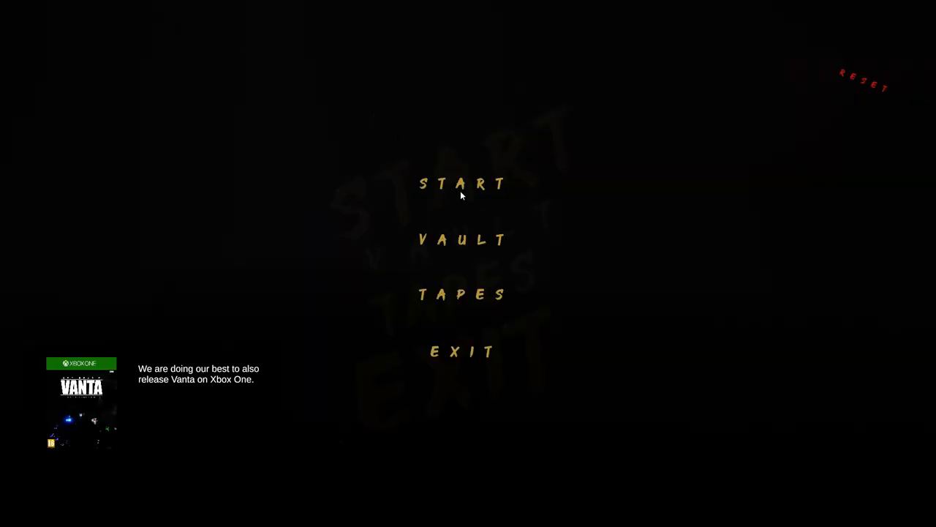
{"action": "mouse_move", "coordinate": [466, 243]}
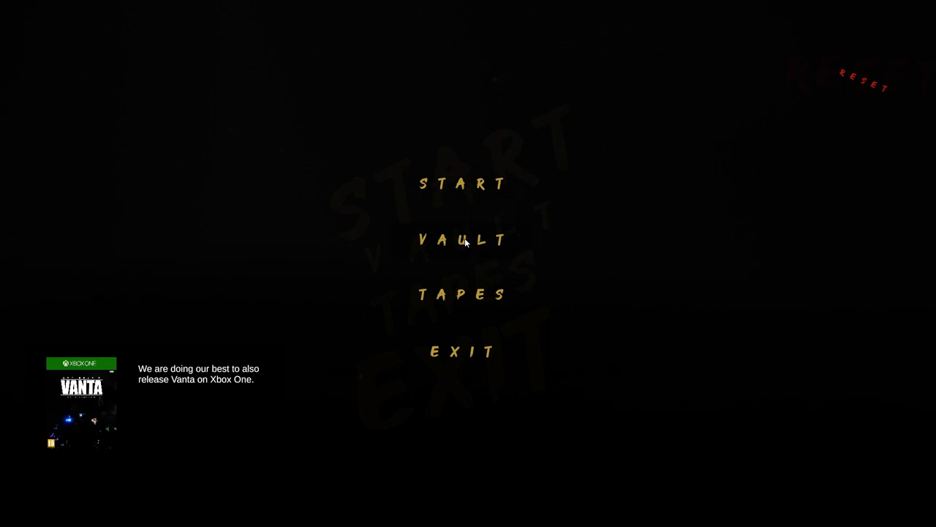
{"action": "left_click", "coordinate": [462, 240]}
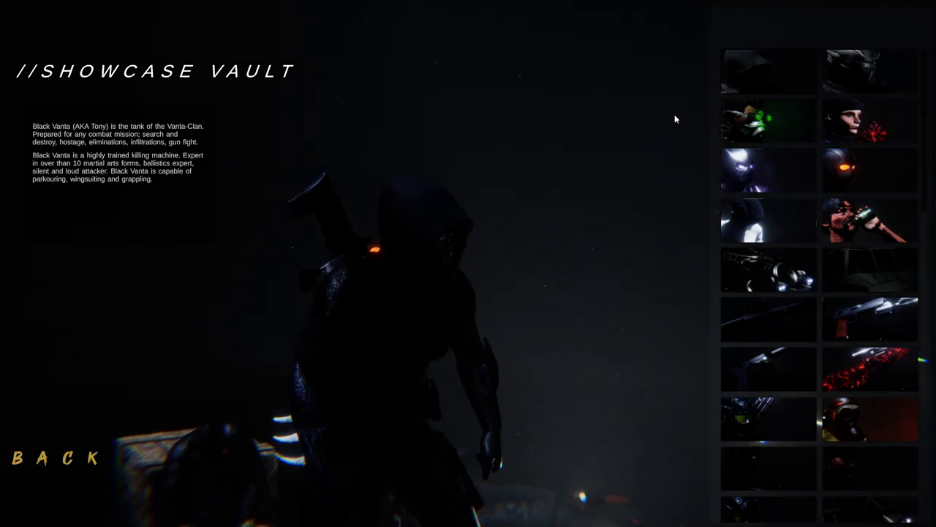
{"action": "left_click", "coordinate": [869, 120]}
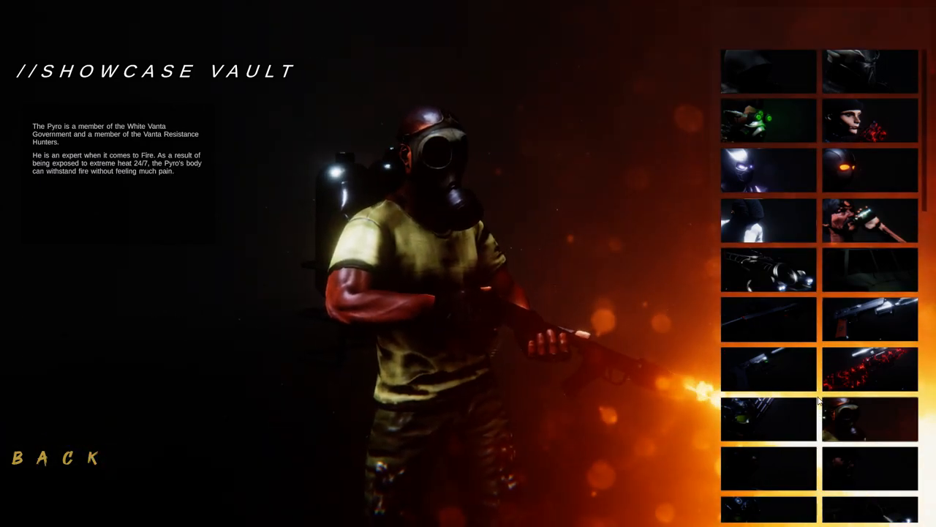
- View the Vanta Type 4.0 V-Tank vehicle entry, then return to the main menu
{"action": "scroll", "scroll_direction": "down", "scroll_amount": 3}
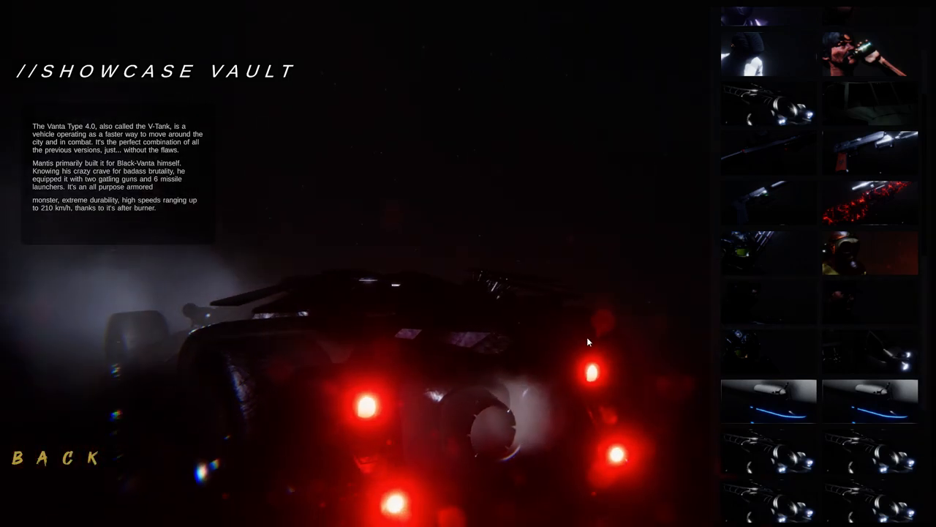
{"action": "left_click", "coordinate": [52, 471]}
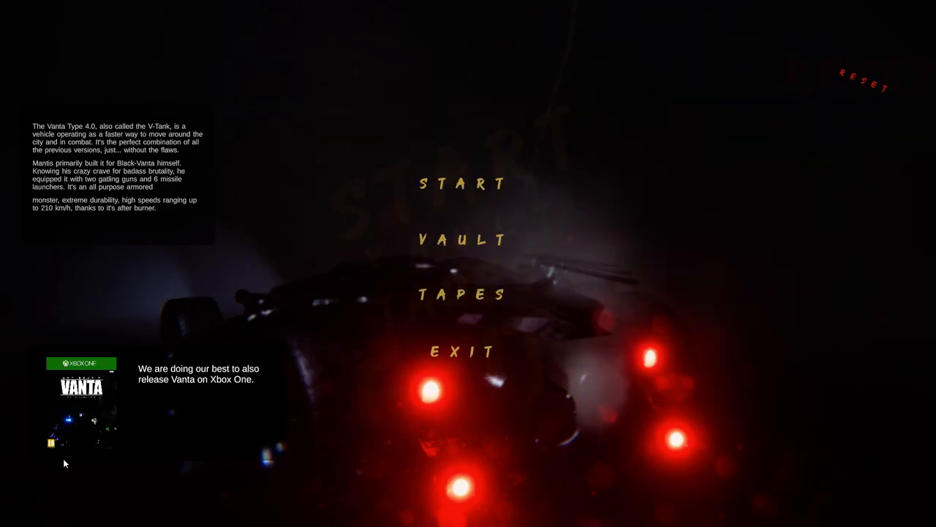
{"action": "mouse_move", "coordinate": [466, 193]}
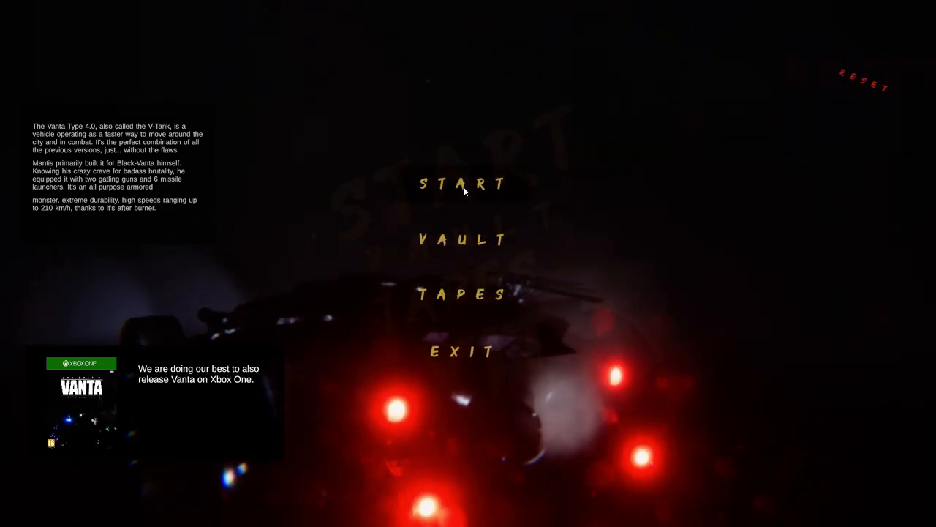
- Start a new game from the main menu so the opening scene begins loading
{"action": "left_click", "coordinate": [462, 183]}
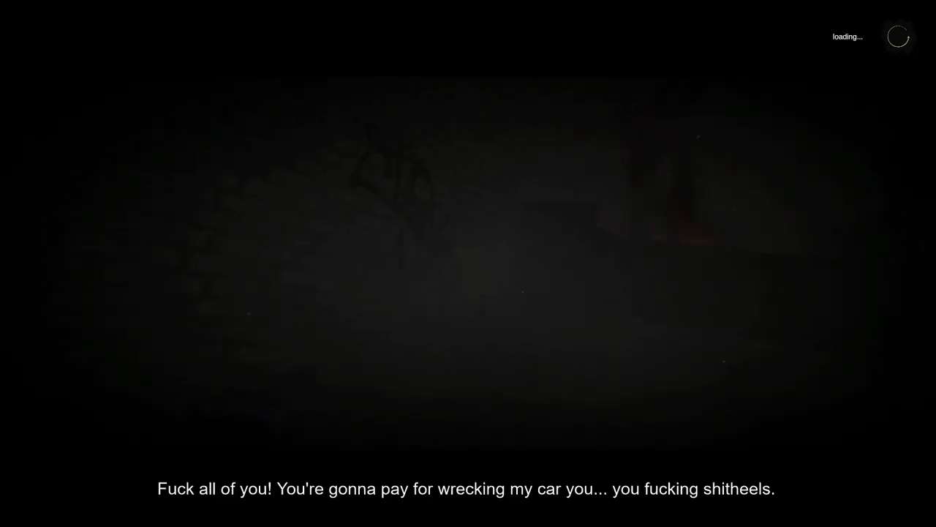